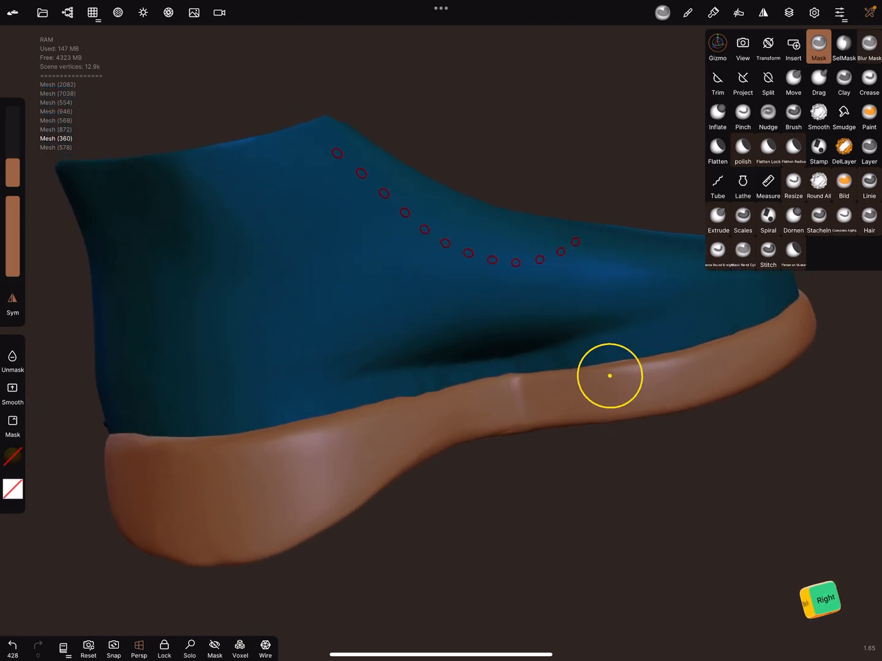
Step: Pick the Tube tool and draw a straight tube beside the shoe below the sole
click(717, 184)
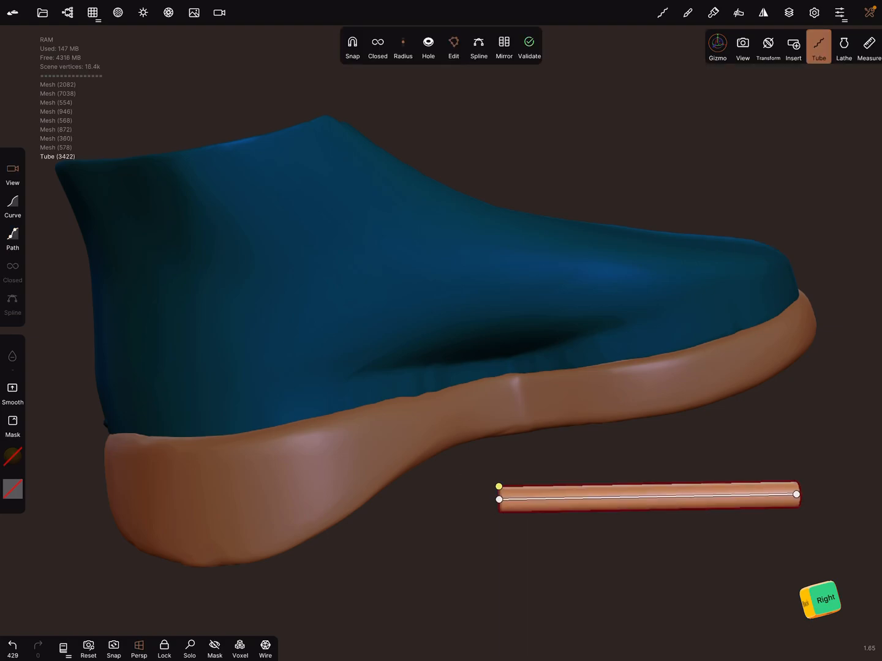
click(265, 649)
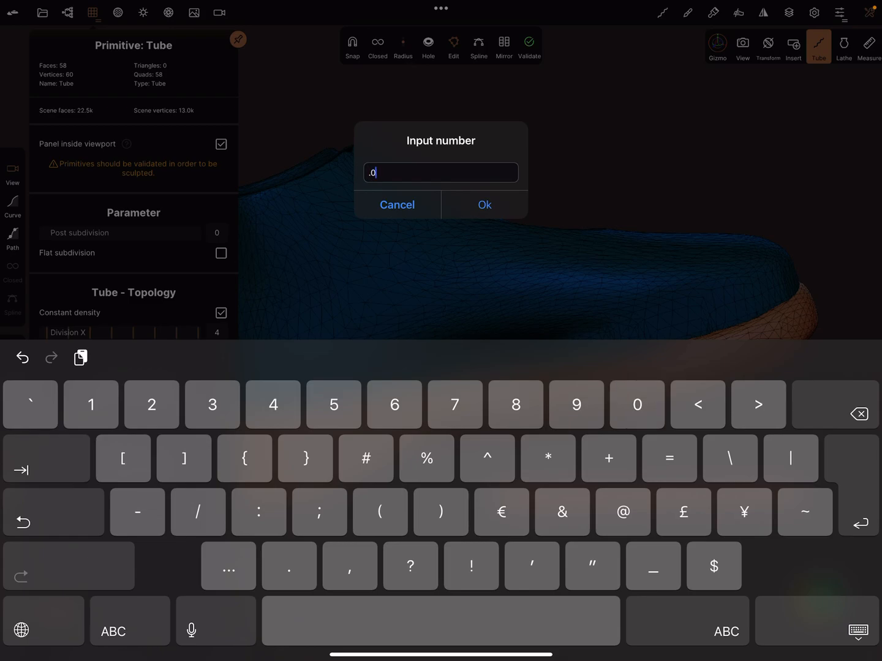
Step: Set the tube's start and end radius to 0.02
text(2)
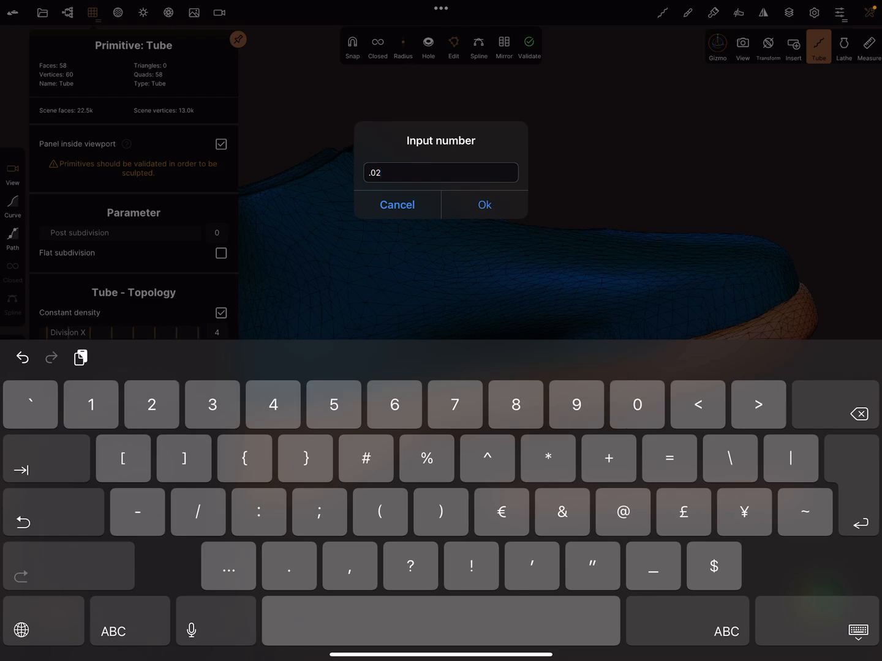
click(485, 204)
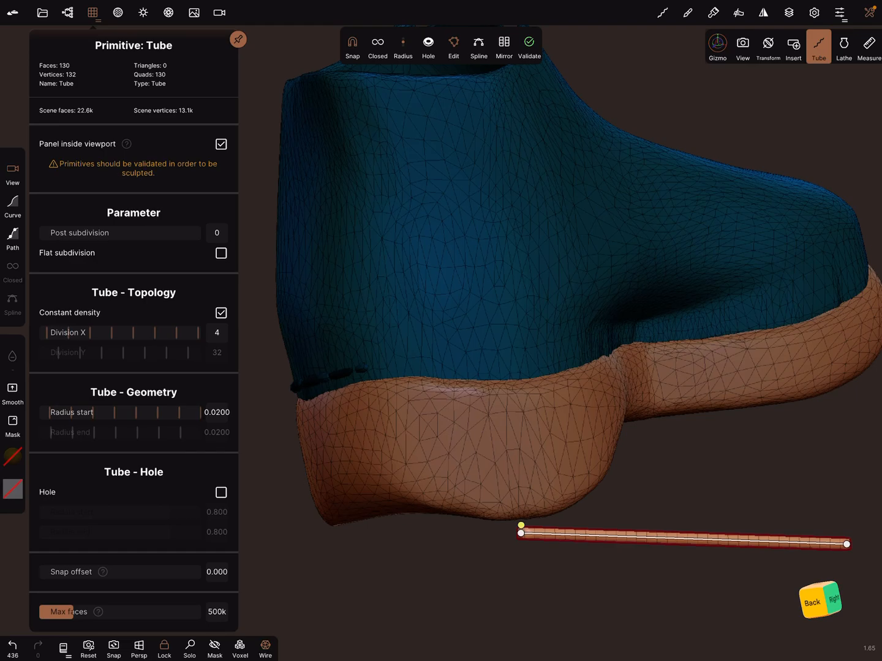
Step: Orbit to the heel and drag the tube's control points along the sole seam toward the toe
drag(521, 528, 376, 366)
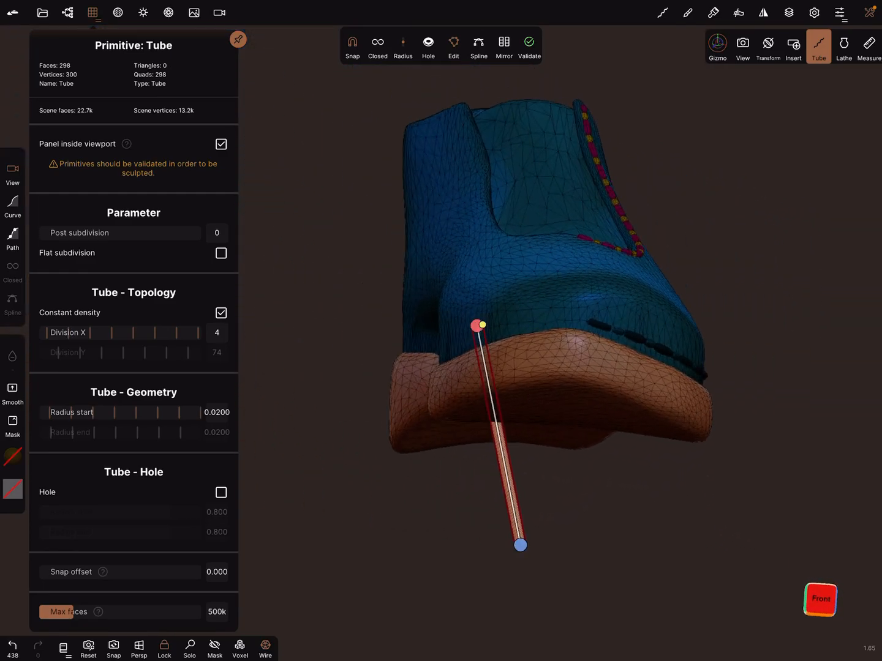
drag(520, 545, 579, 322)
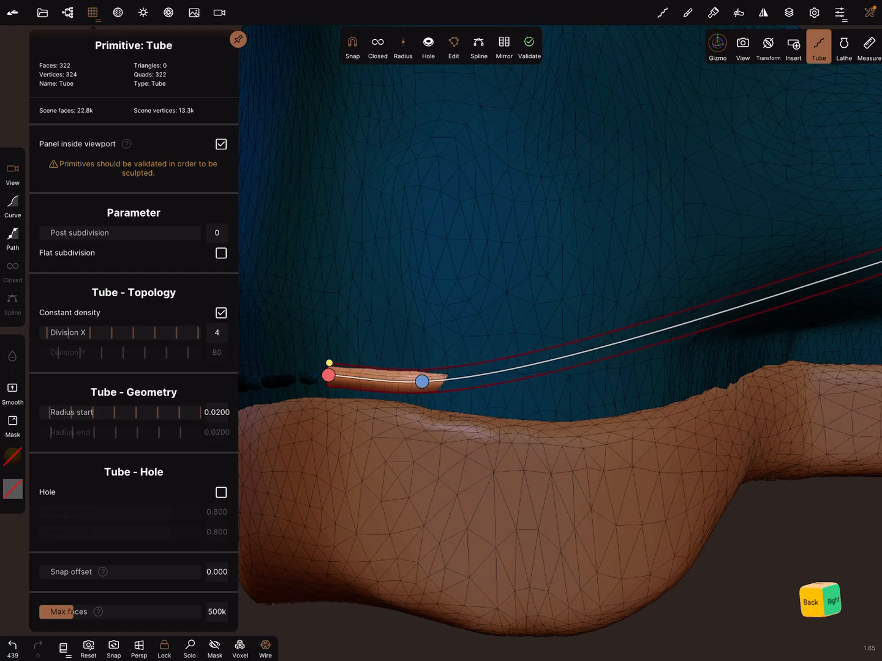
drag(422, 381, 428, 386)
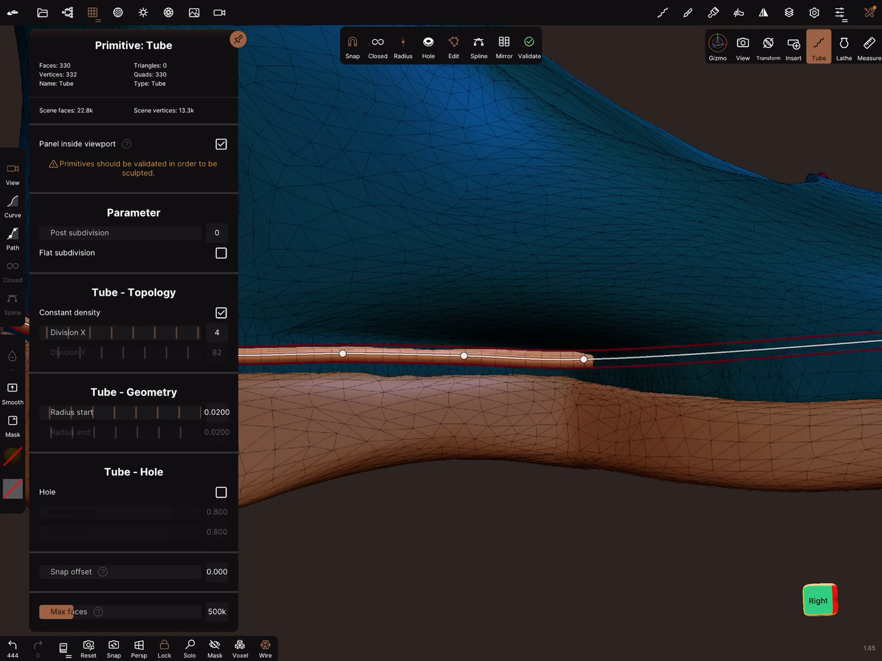
drag(583, 360, 691, 374)
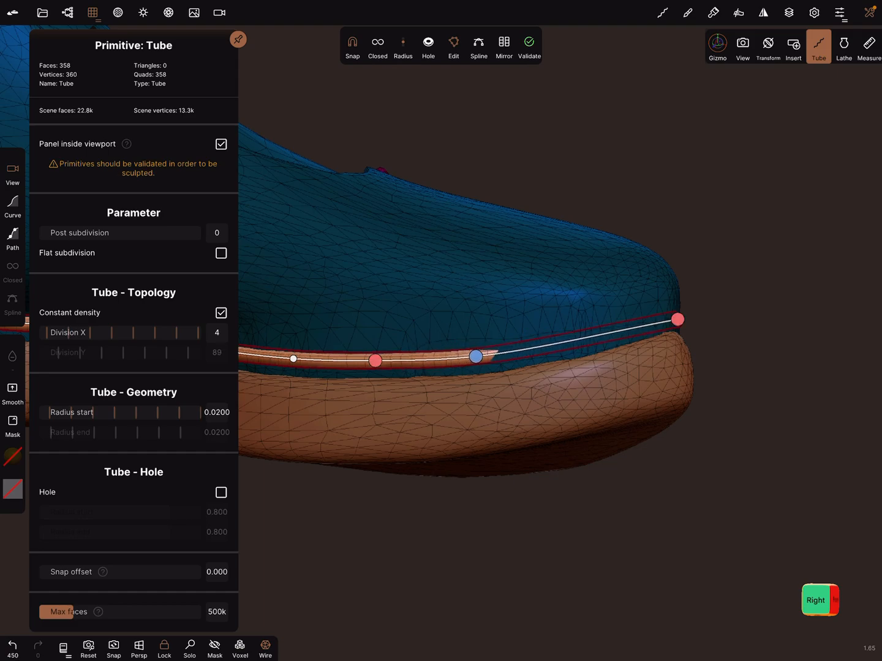
drag(476, 357, 572, 345)
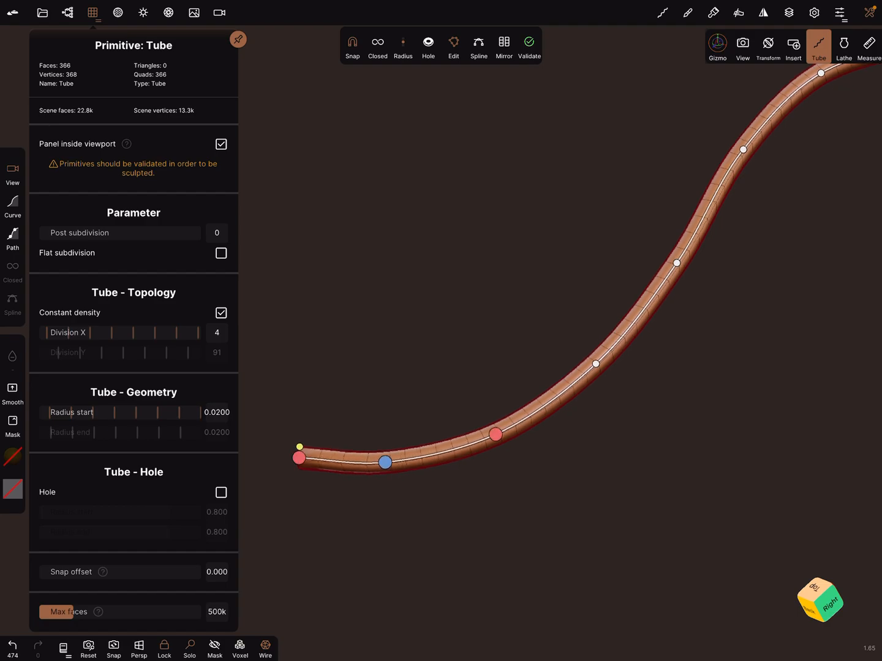
click(427, 46)
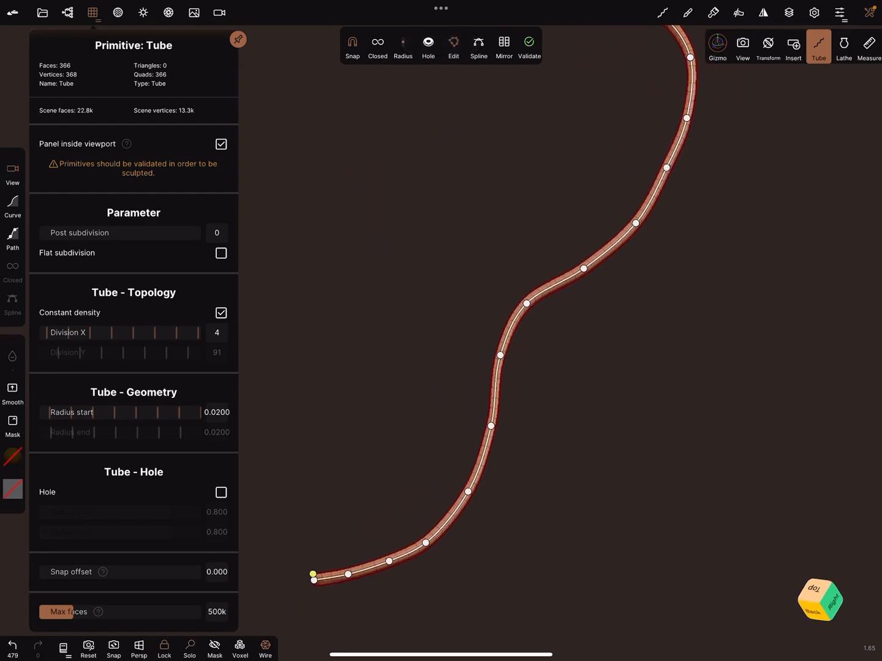
Step: Turn off Constant density with 53 Y divisions and validate the tube into a mesh
click(221, 313)
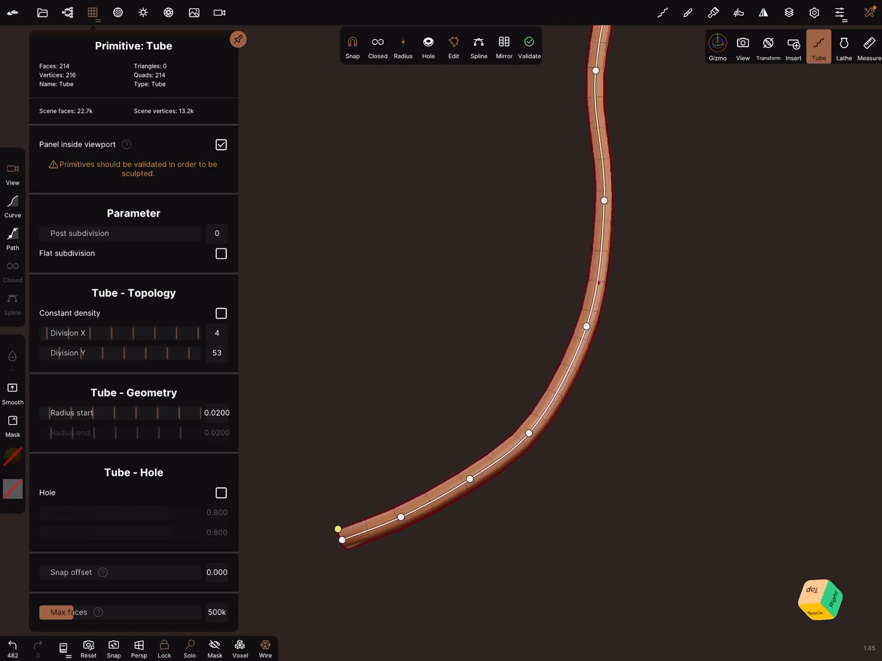
click(528, 46)
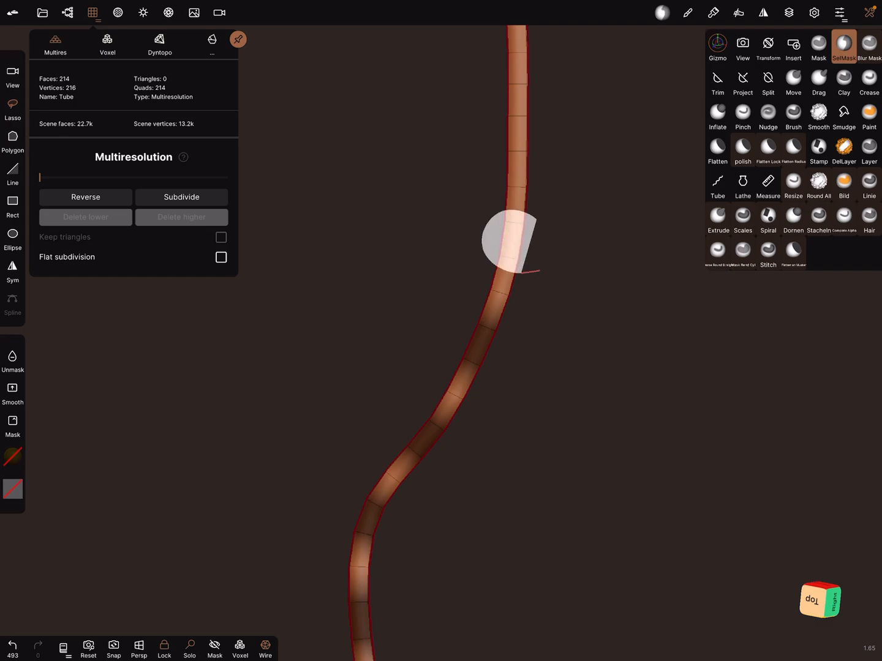
Step: Mask alternate tube segments, then switch to the Mask tool
drag(508, 239, 524, 138)
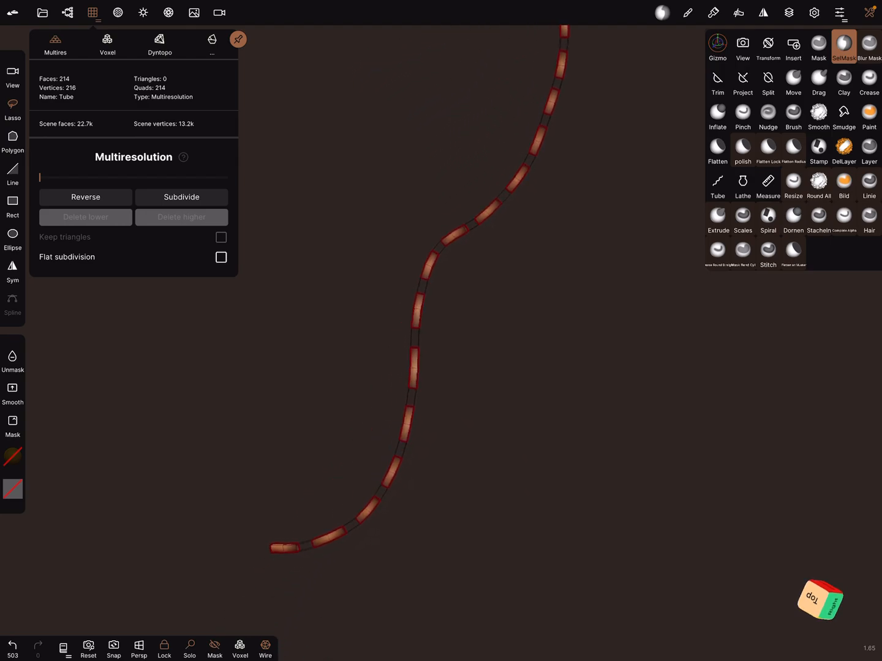
click(818, 46)
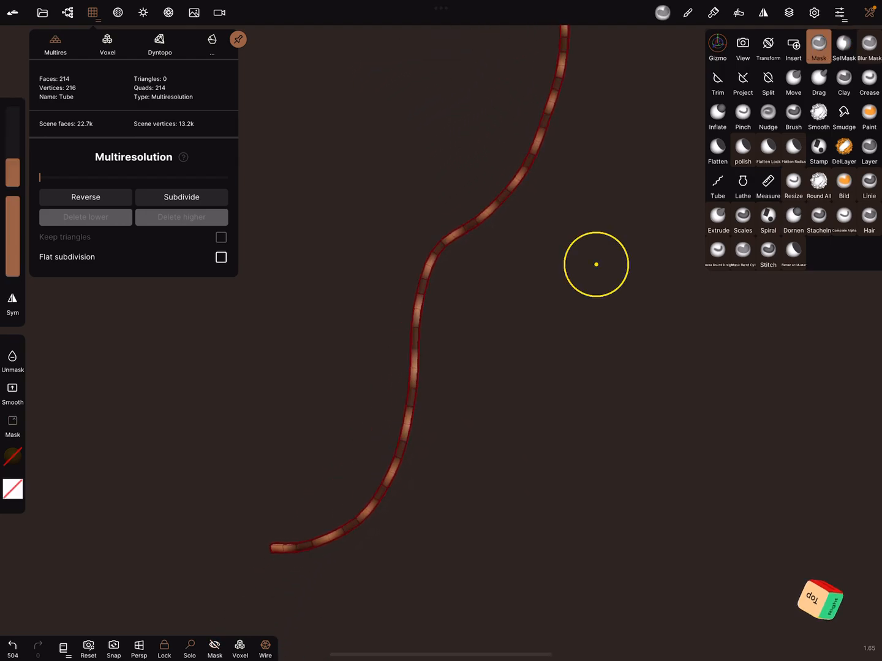
Step: Split the tube at the masked bands with closing action None
click(819, 46)
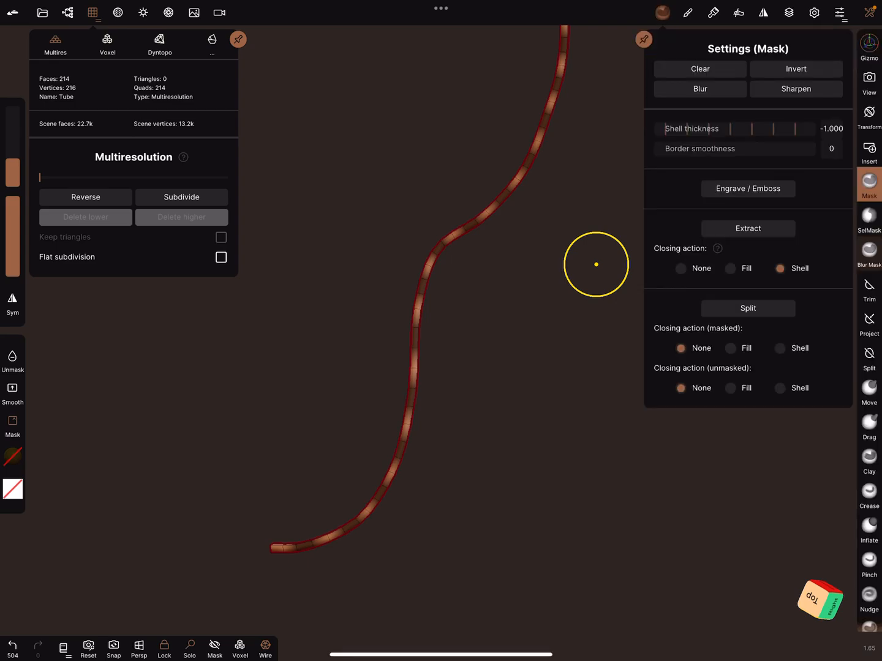
click(748, 308)
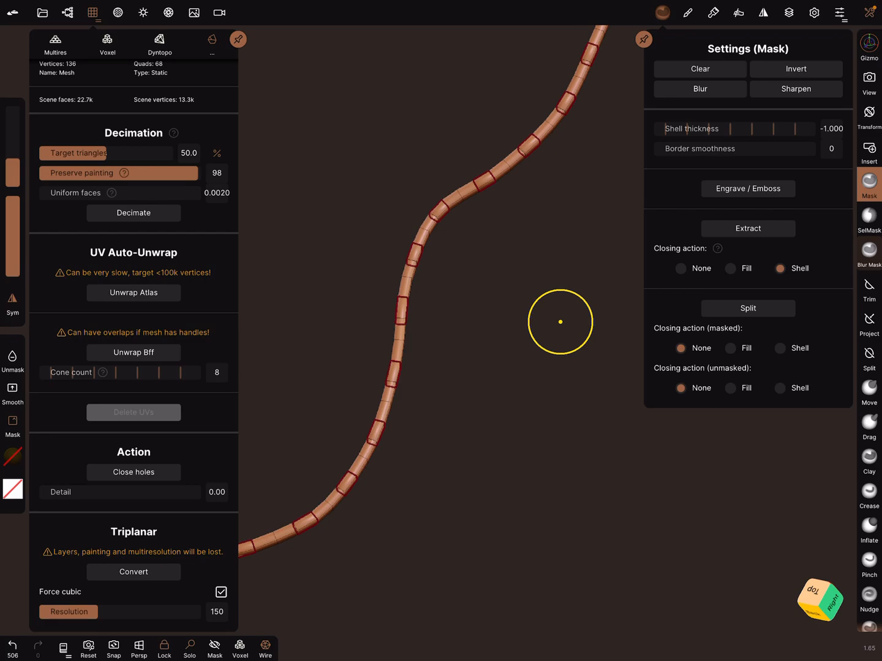
Step: Check the scene objects, then subdivide the split pieces in Multires to 476 quads
click(68, 12)
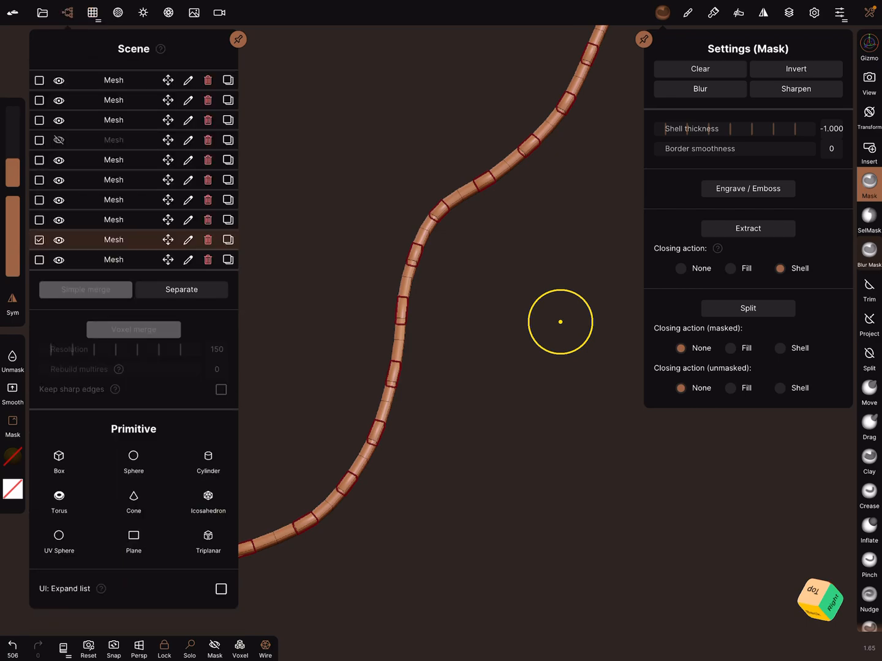
click(93, 12)
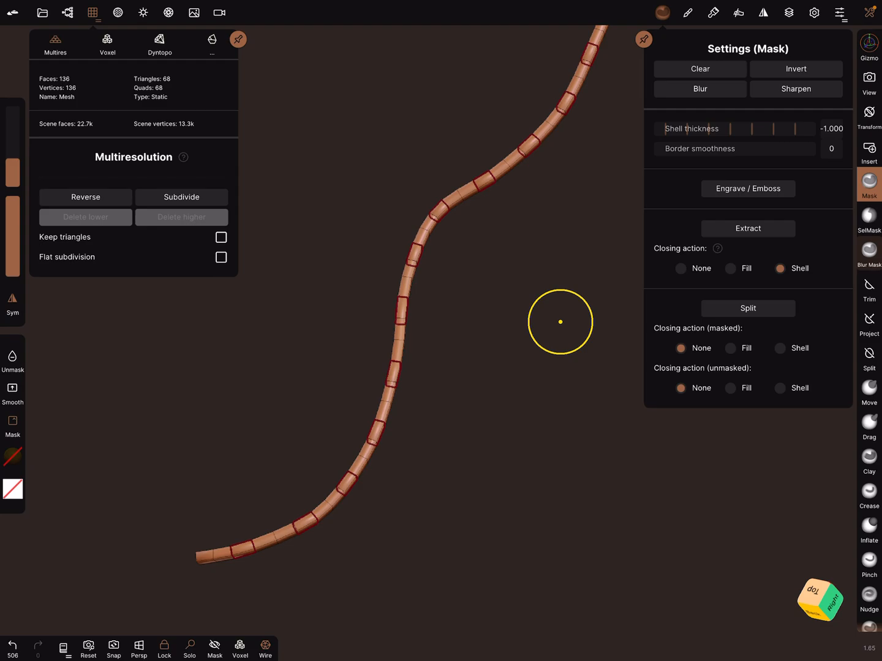
click(181, 197)
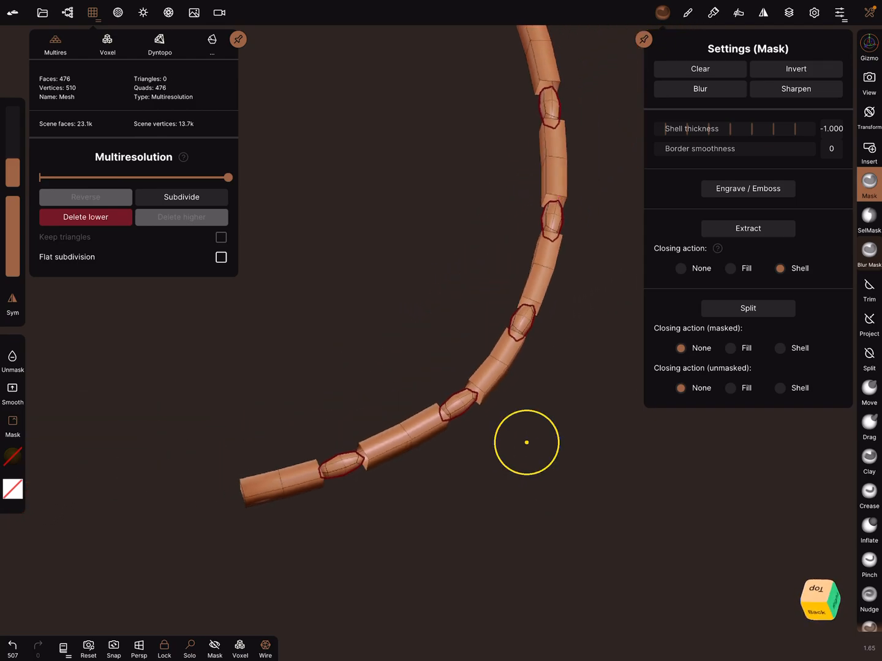
mouse_move(403, 434)
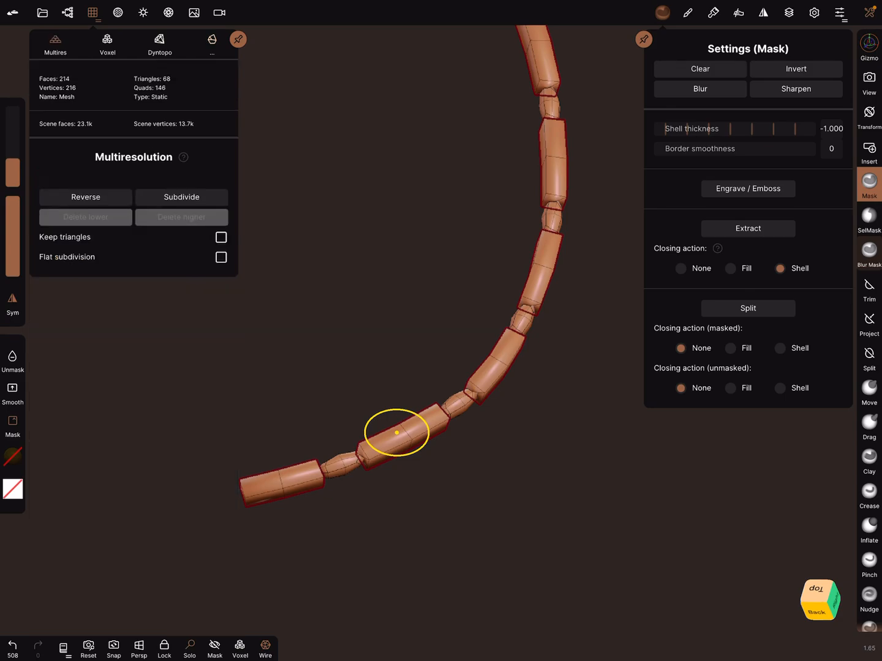
Step: Subdivide the longer stitch pieces to 788 quads, rounding them into capsules
click(182, 197)
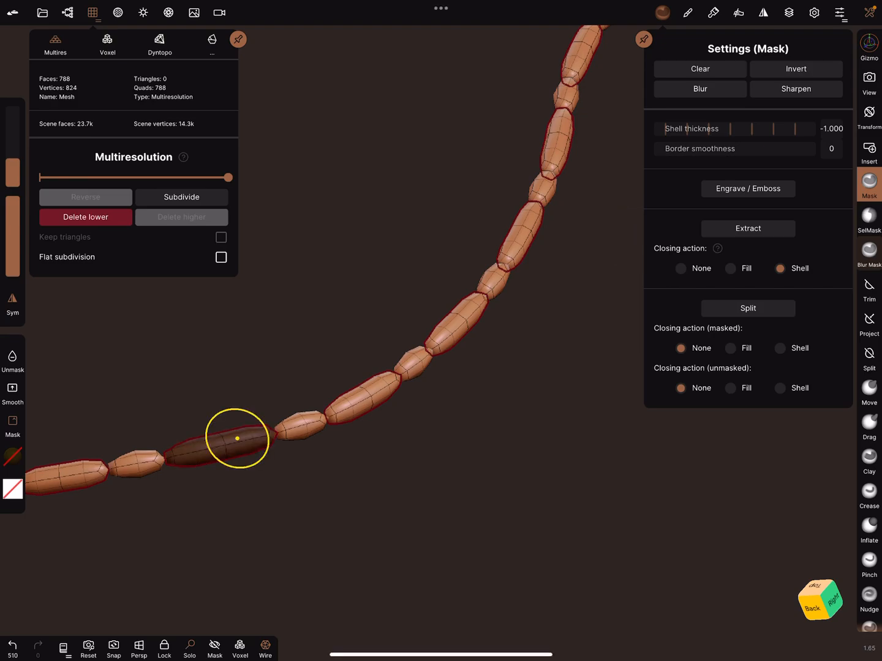
Step: Pick SelMask, subdivide the stitch pieces again, then undo that subdivision
click(869, 217)
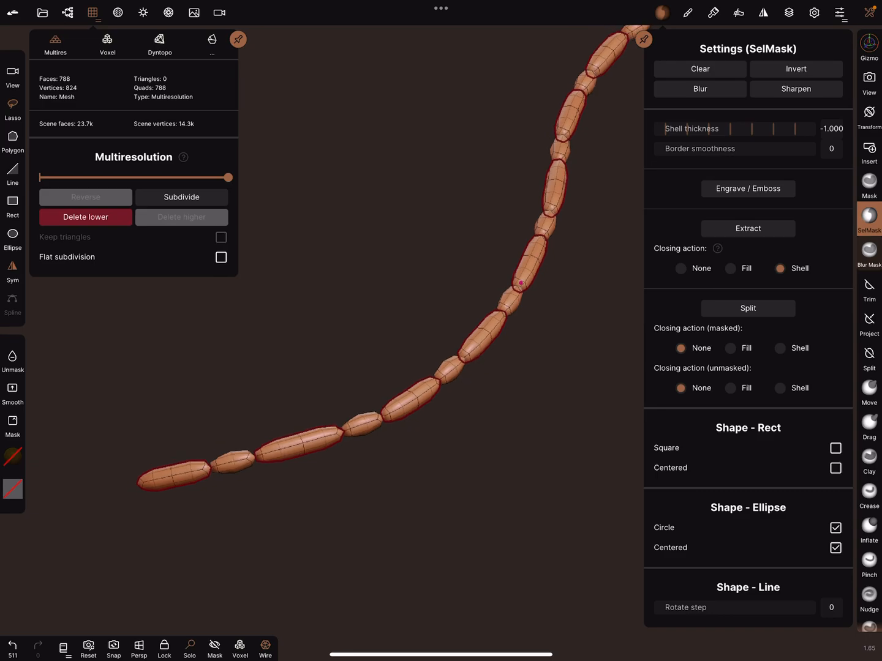
click(181, 198)
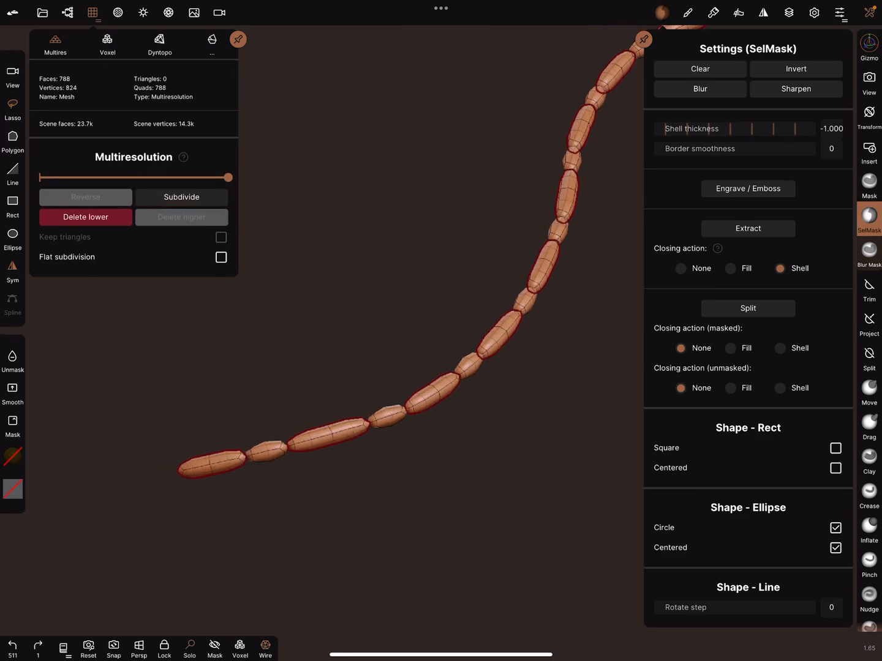
click(181, 197)
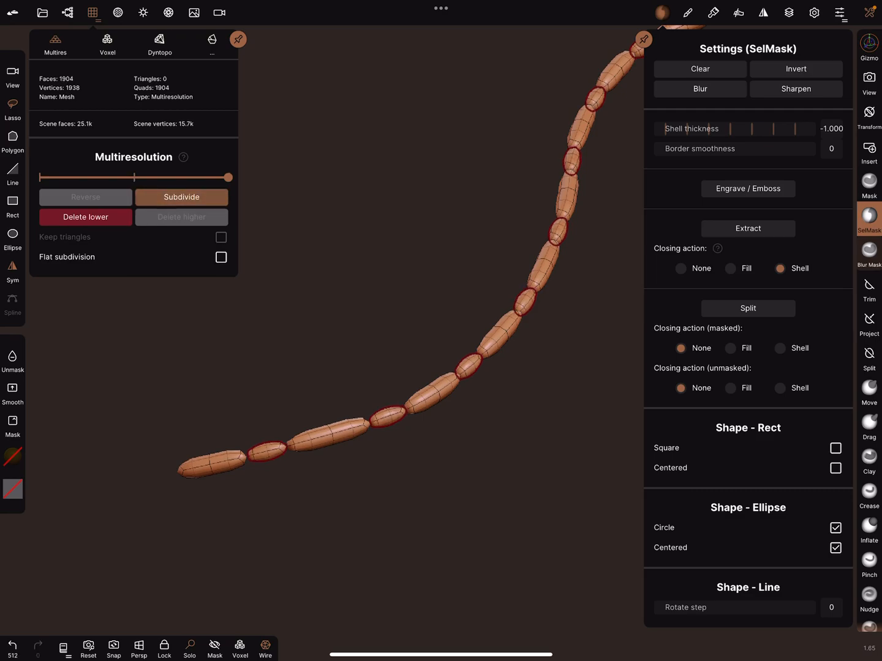
key(ctrl+z)
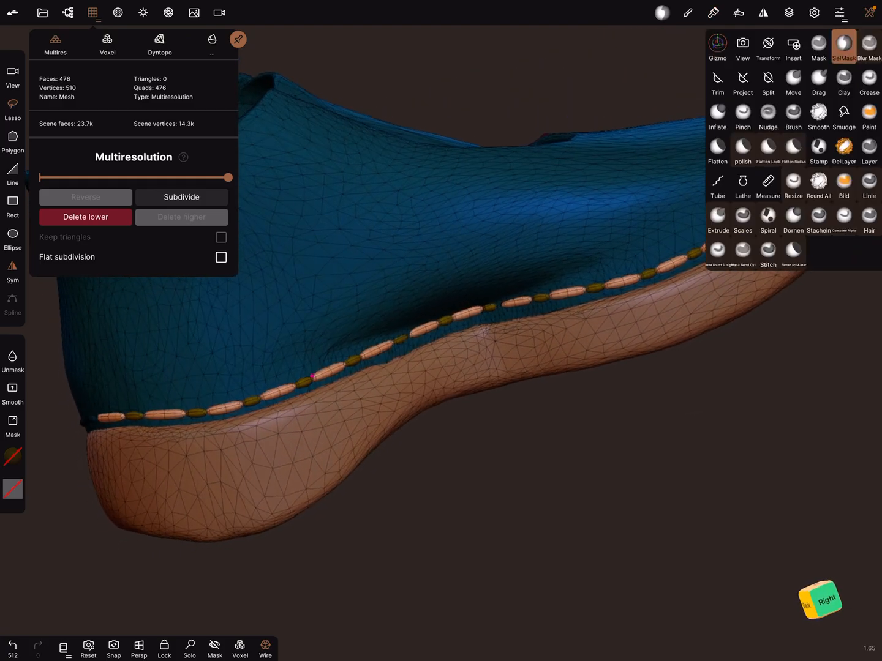
Step: Hide the connecting link mesh in the Scene panel, then select another mesh
click(67, 12)
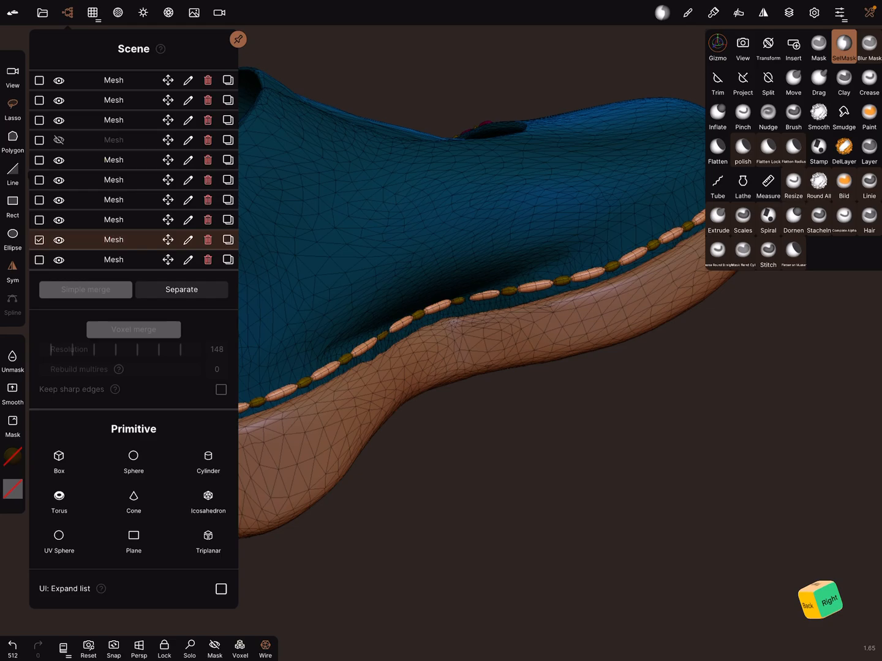
click(59, 239)
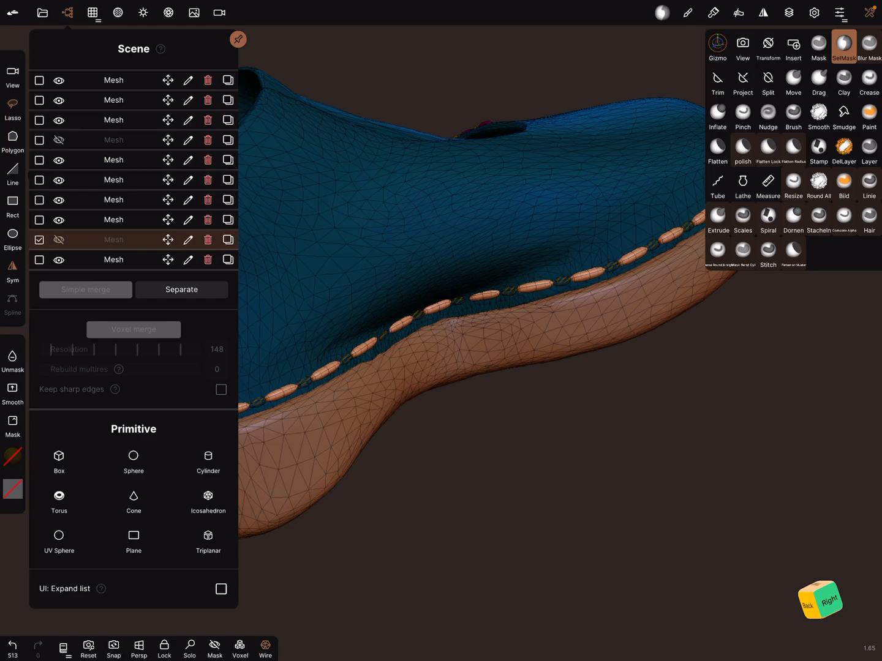
click(39, 100)
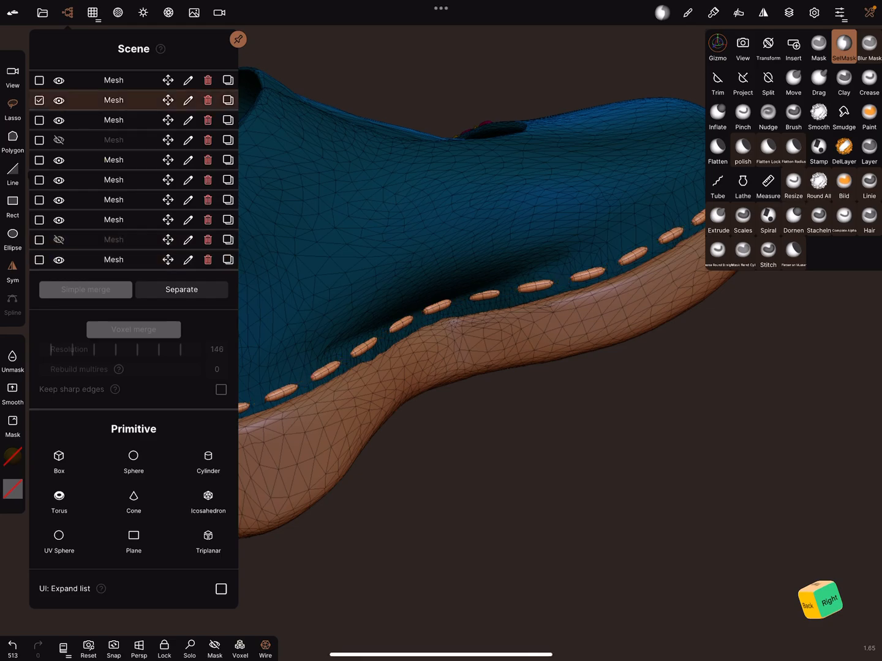